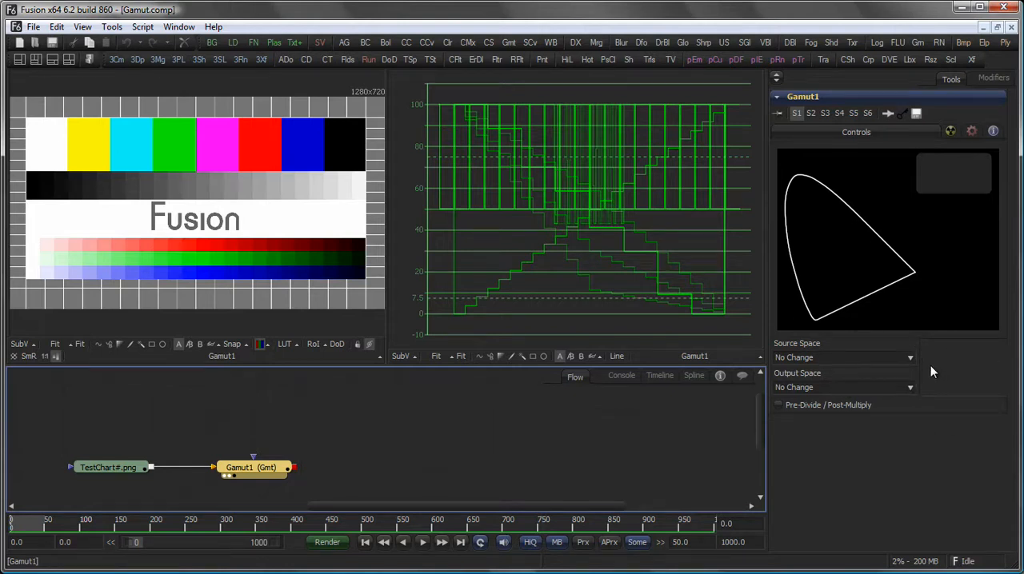
Step: Set Gamut1's Source Space to sRGB, keeping Remove Gamma checked
{"action": "left_click", "coordinate": [842, 357]}
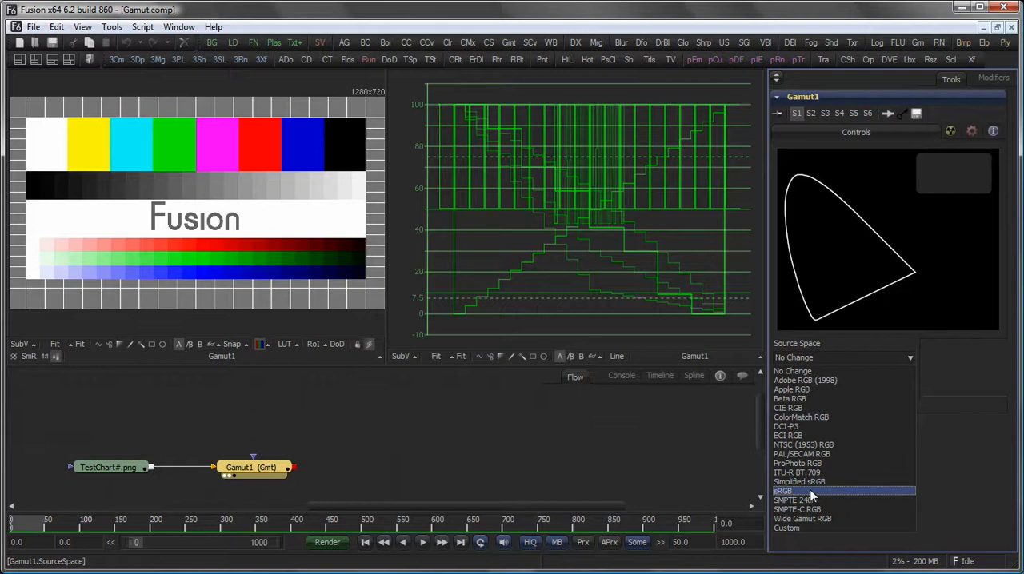
{"action": "left_click", "coordinate": [785, 491]}
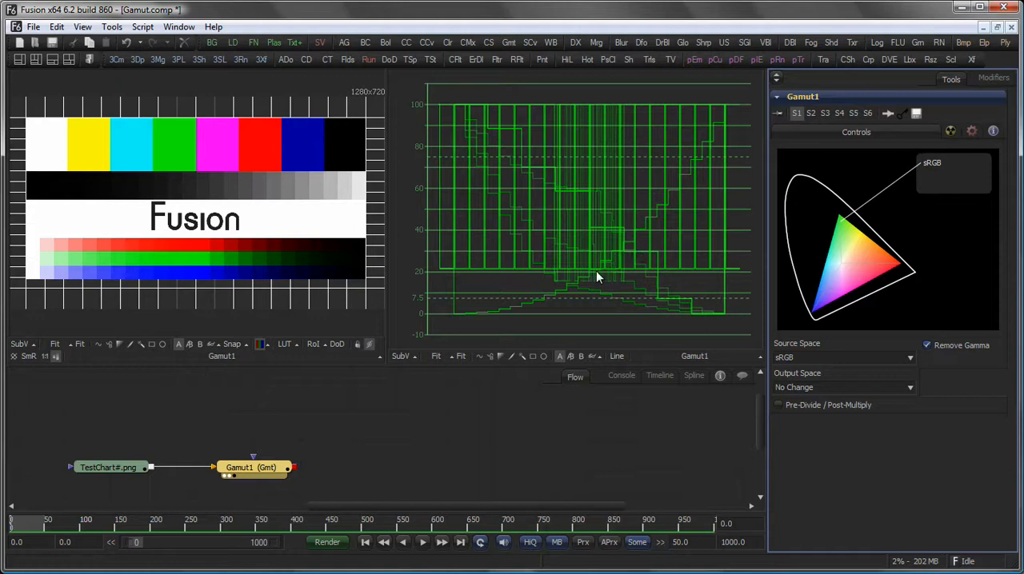
{"action": "mouse_move", "coordinate": [303, 491]}
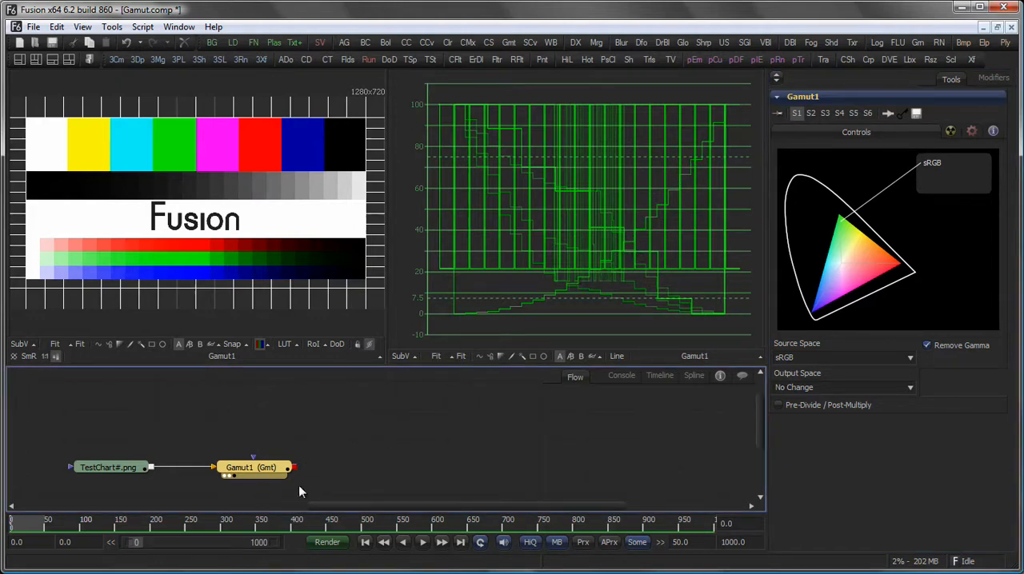
{"action": "mouse_move", "coordinate": [348, 410]}
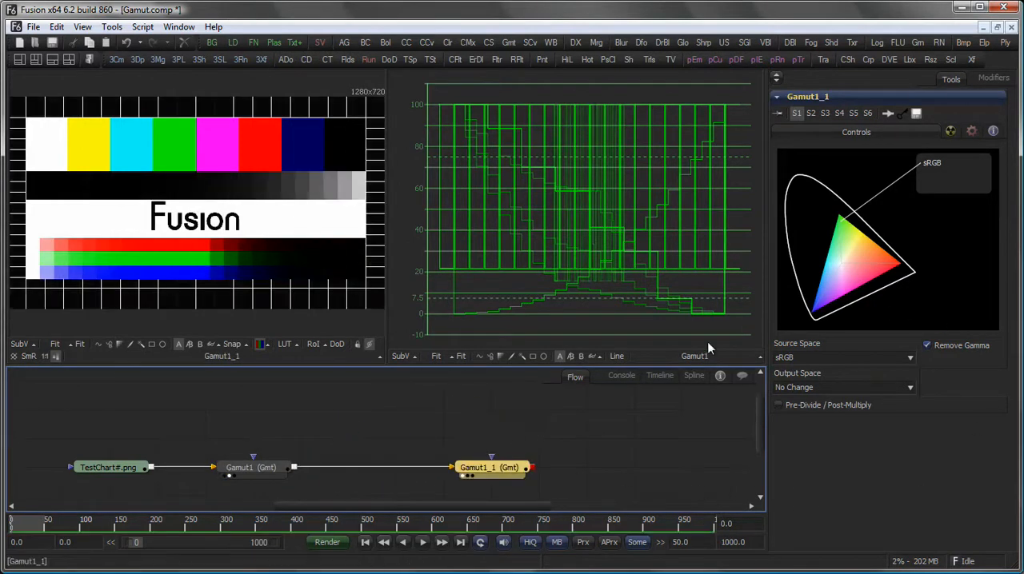
Step: Set the pasted Gamut1_1 node's Source Space to No Change and Output Space to sRGB
{"action": "left_click", "coordinate": [840, 357]}
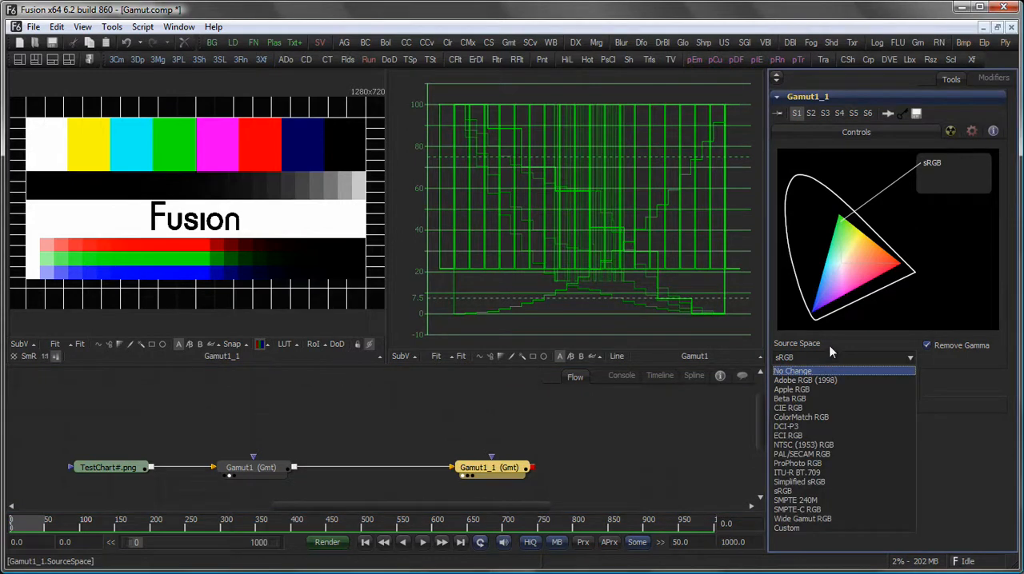
{"action": "left_click", "coordinate": [793, 358]}
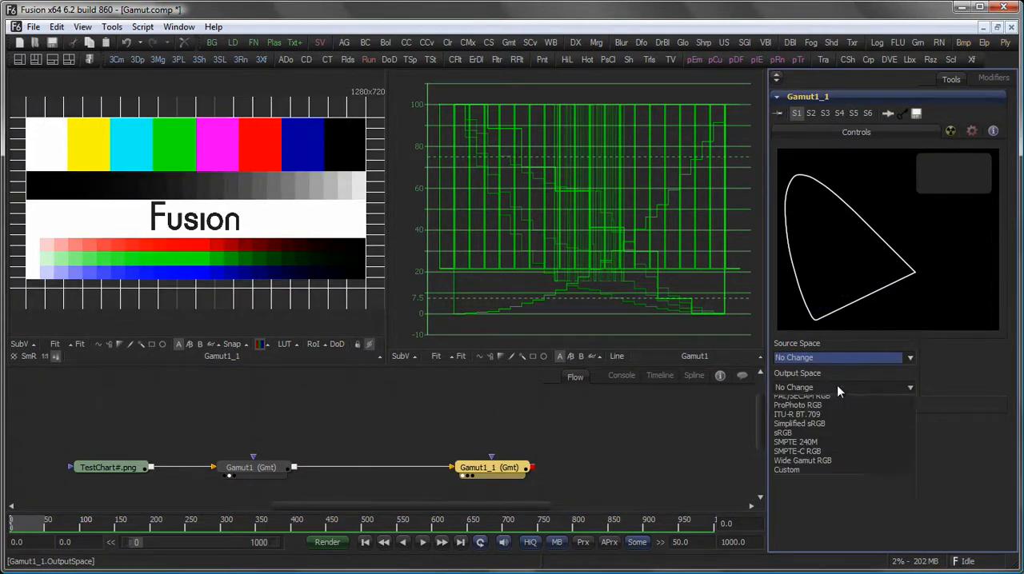
{"action": "left_click", "coordinate": [782, 433]}
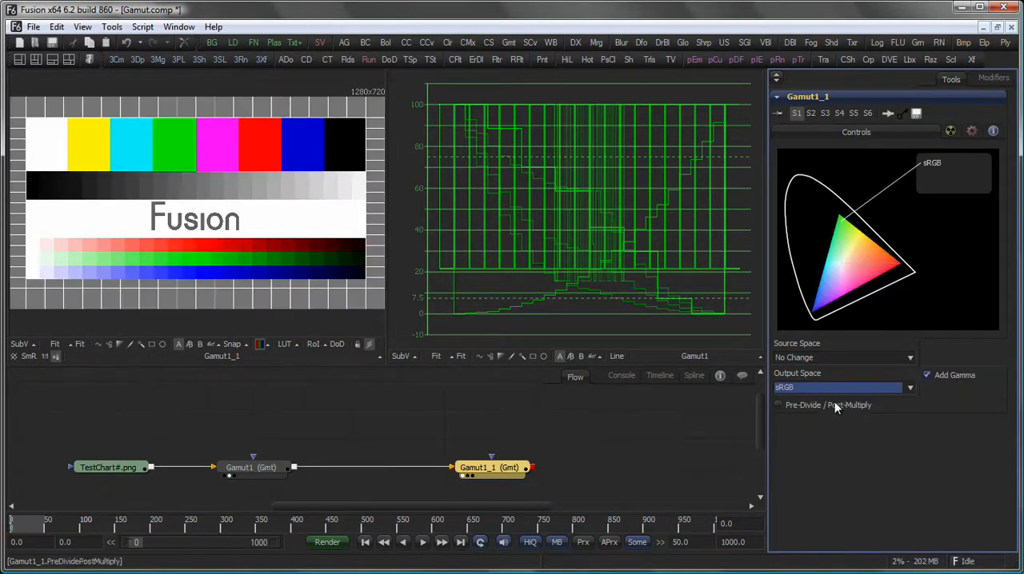
{"action": "left_click", "coordinate": [927, 375]}
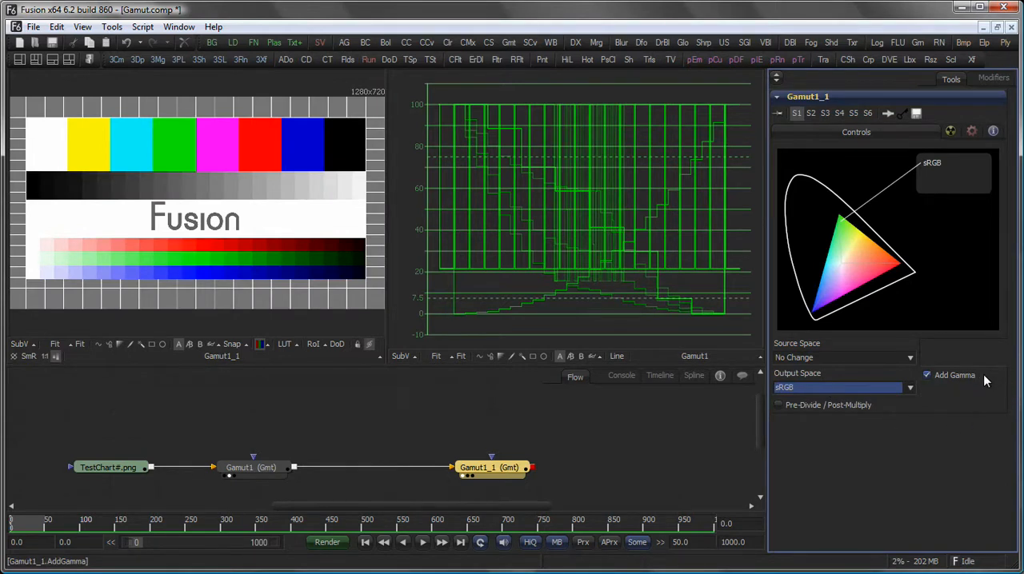
{"action": "left_click", "coordinate": [927, 376]}
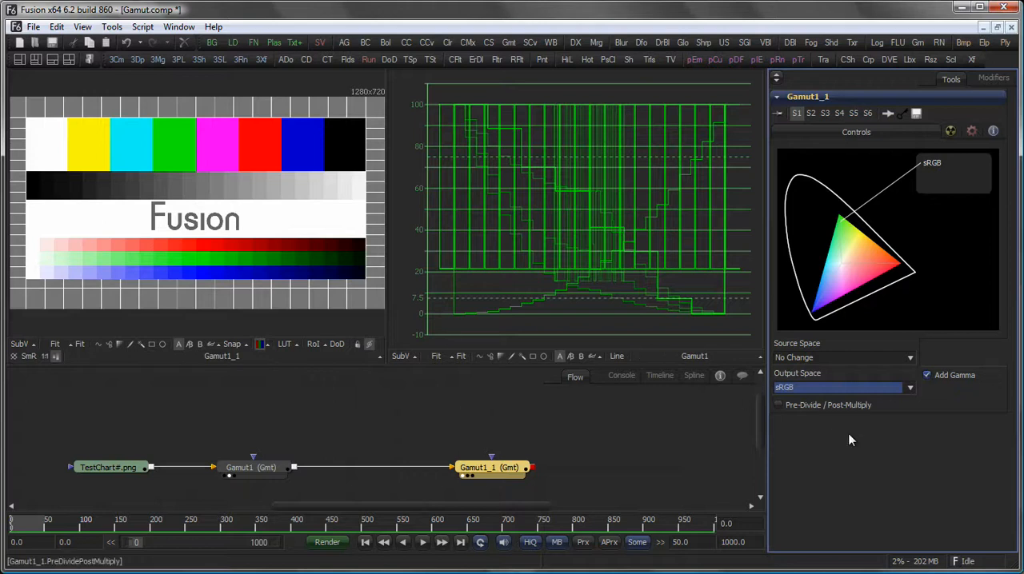
{"action": "mouse_move", "coordinate": [110, 408]}
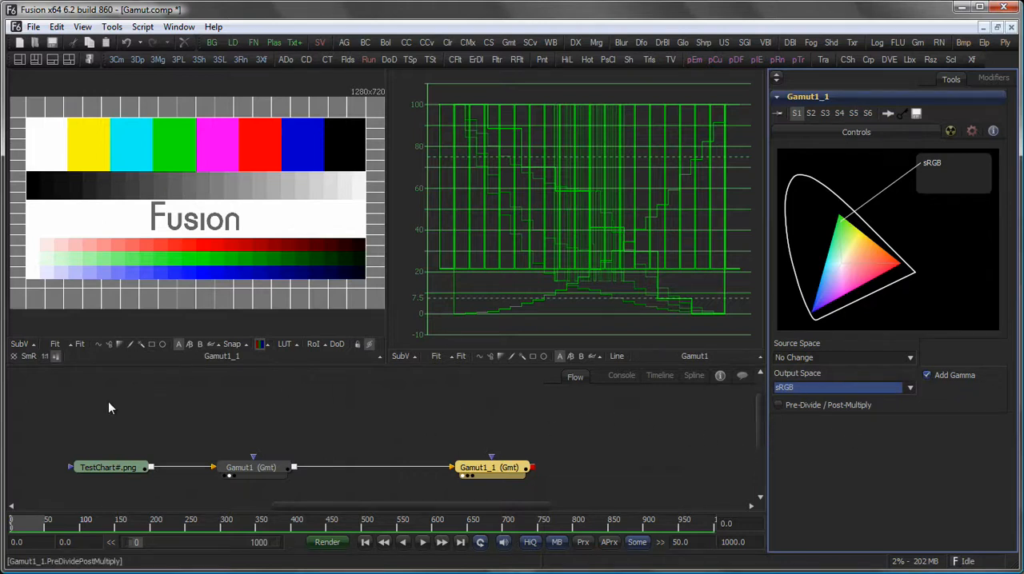
{"action": "left_click", "coordinate": [110, 467]}
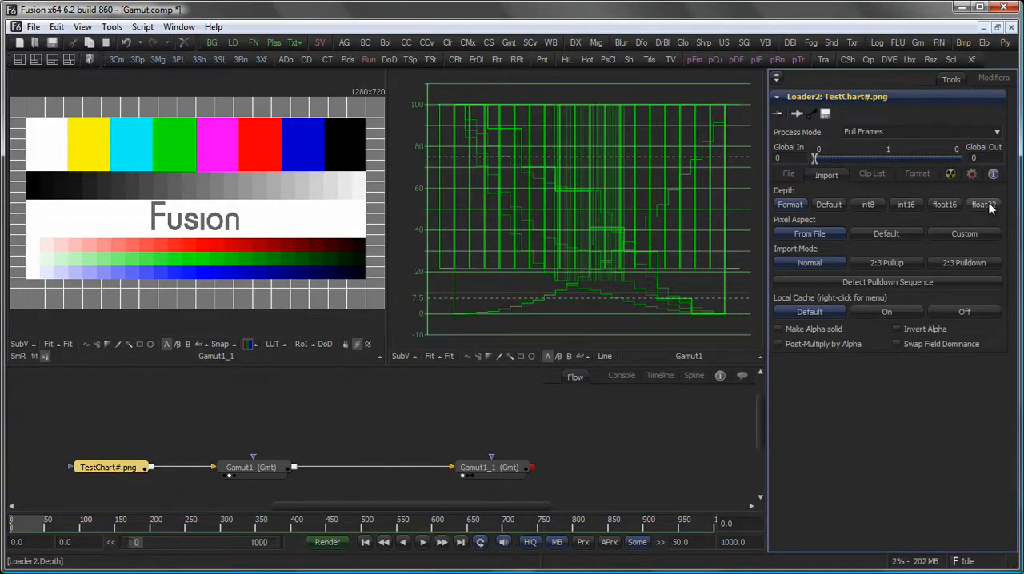
Step: Choose float32 under Depth in the TestChart loader's Import settings
{"action": "left_click", "coordinate": [984, 204]}
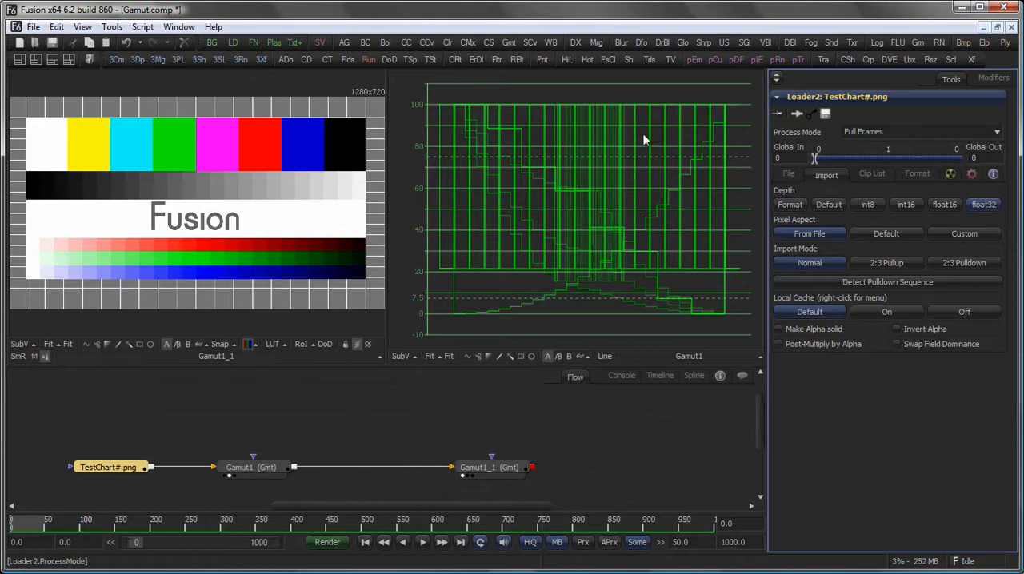
{"action": "mouse_move", "coordinate": [491, 424]}
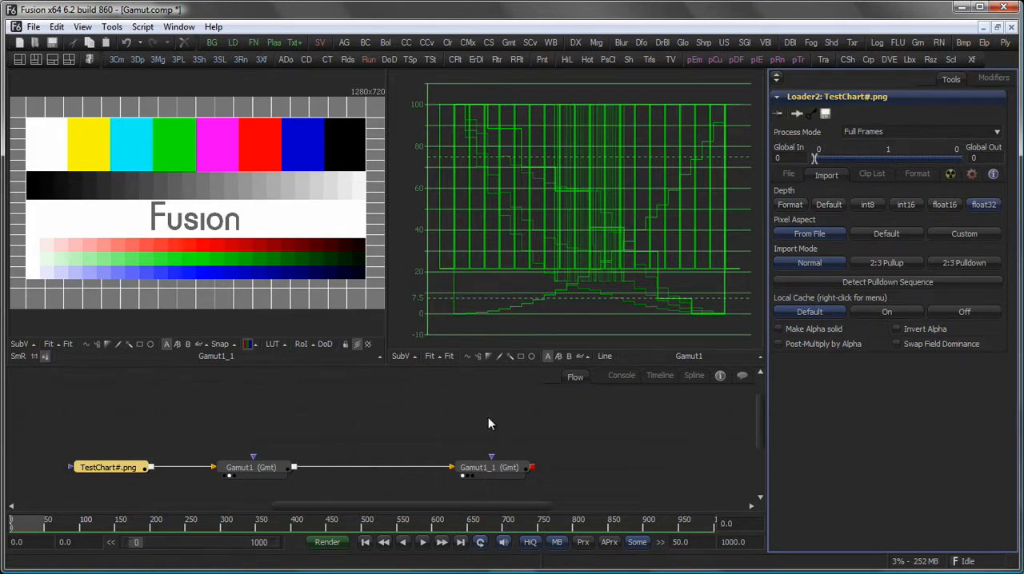
{"action": "mouse_move", "coordinate": [403, 443]}
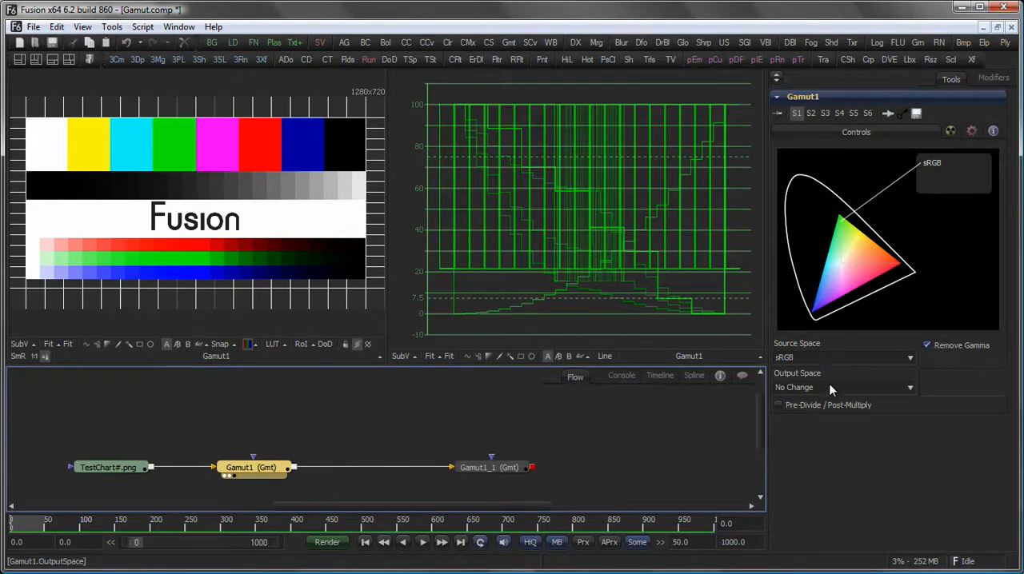
Step: Choose ITU-R BT.709 as Gamut1's Output Space
{"action": "left_click", "coordinate": [844, 388]}
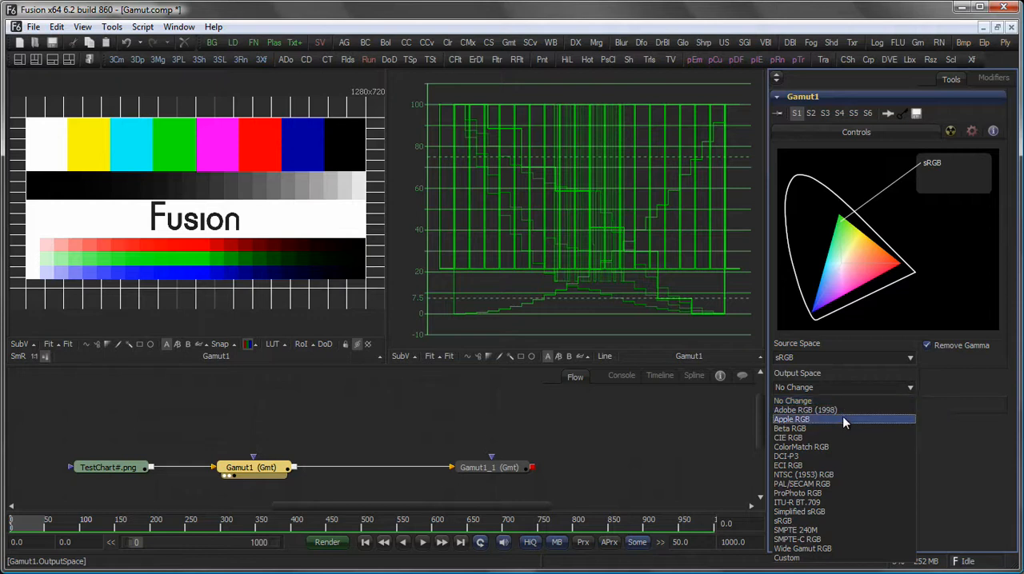
{"action": "mouse_move", "coordinate": [844, 475]}
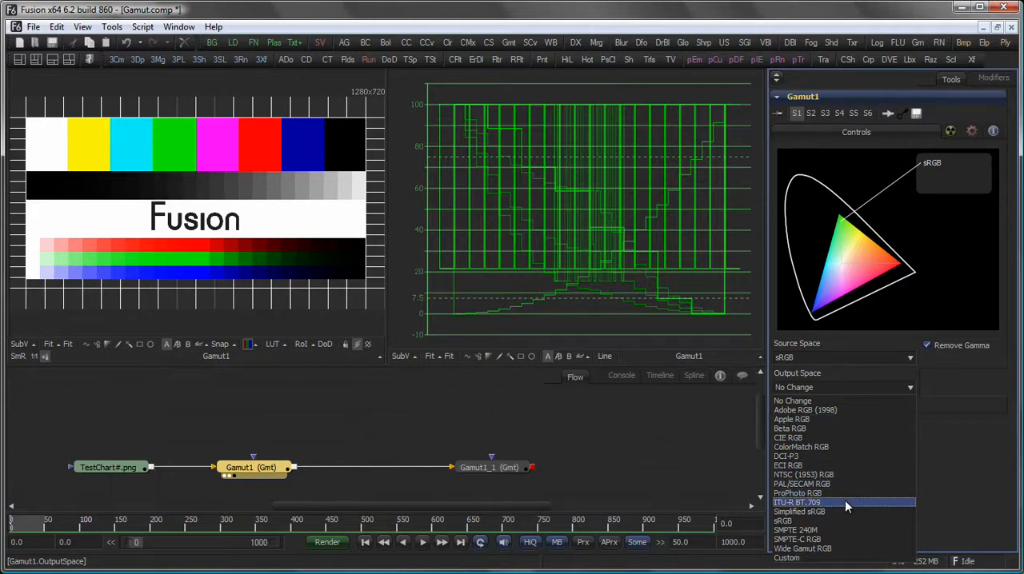
{"action": "mouse_move", "coordinate": [848, 505]}
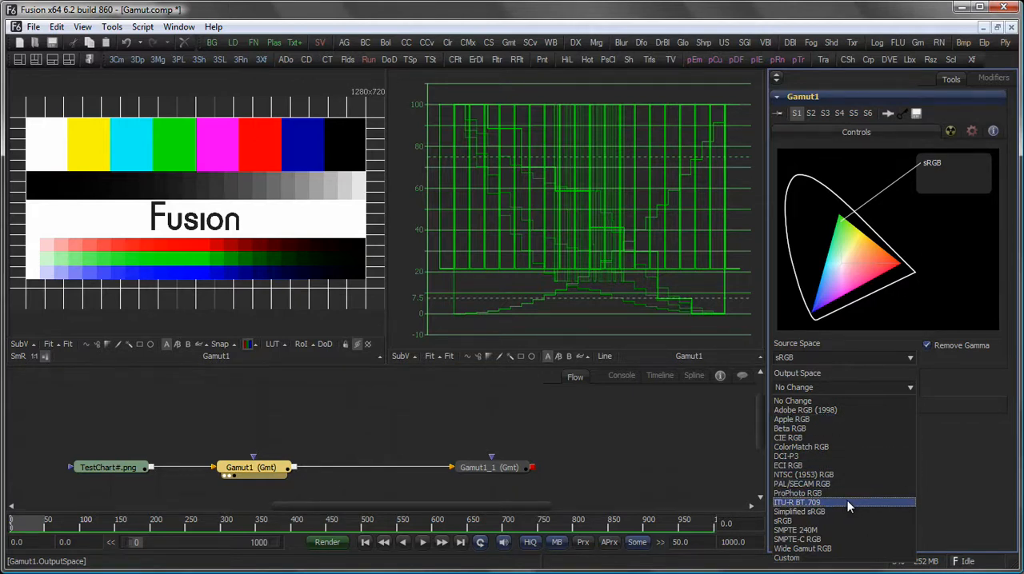
{"action": "left_click", "coordinate": [797, 503]}
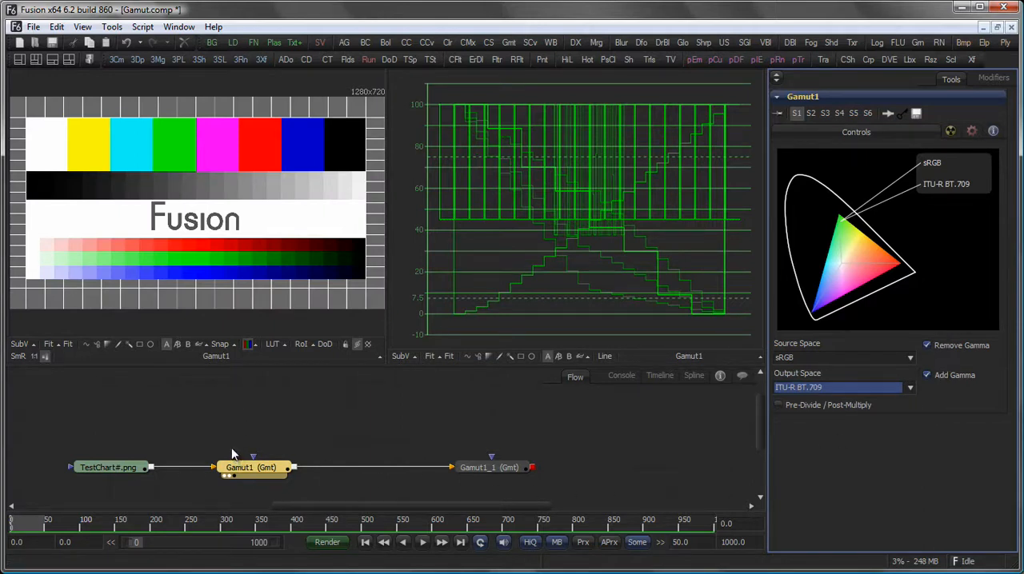
{"action": "mouse_move", "coordinate": [230, 446]}
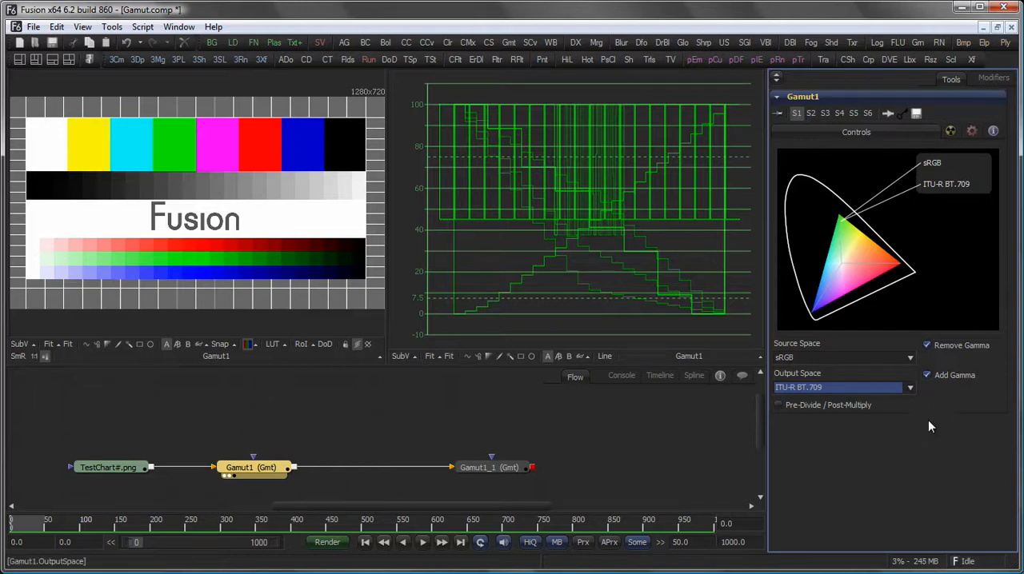
Step: Switch Gamut1's Output Space to Custom, revealing primaries, white point and gamma controls
{"action": "left_click", "coordinate": [840, 388]}
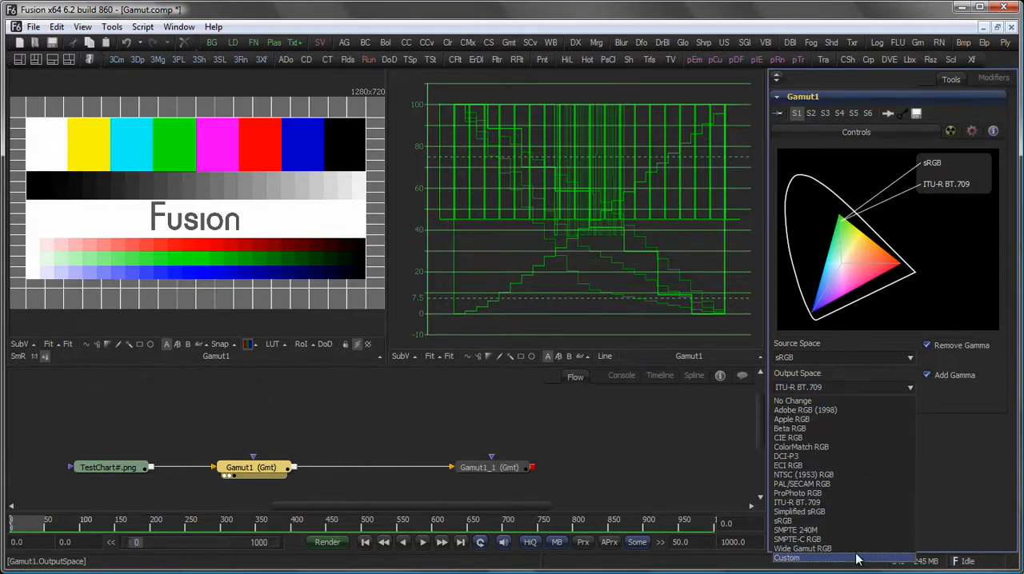
{"action": "left_click", "coordinate": [785, 557]}
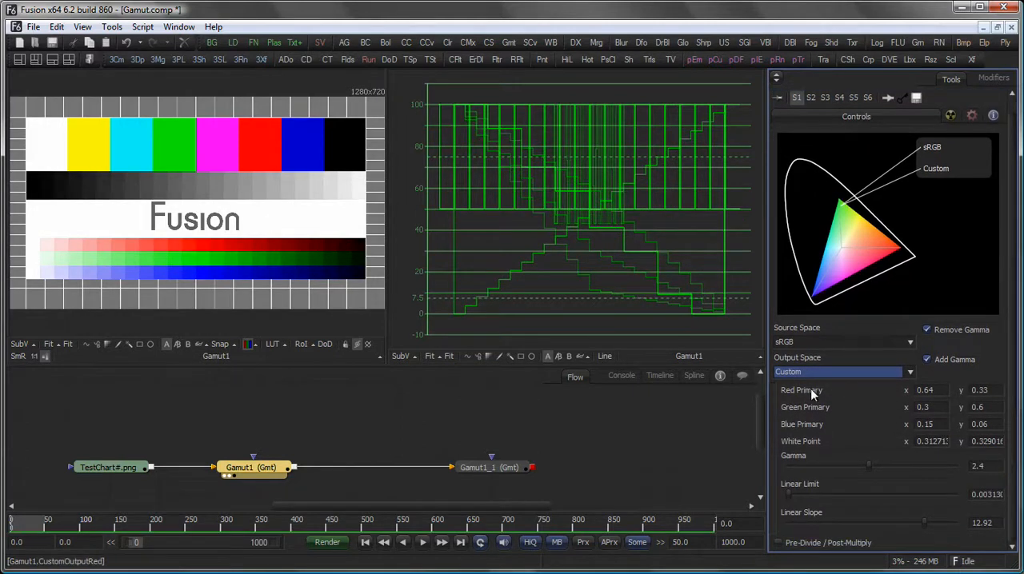
{"action": "mouse_move", "coordinate": [848, 394]}
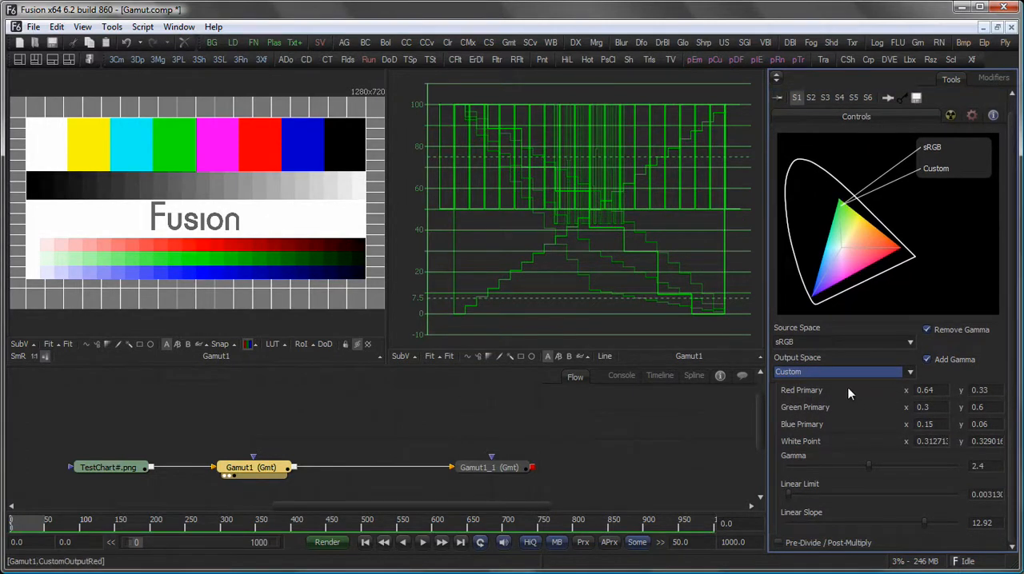